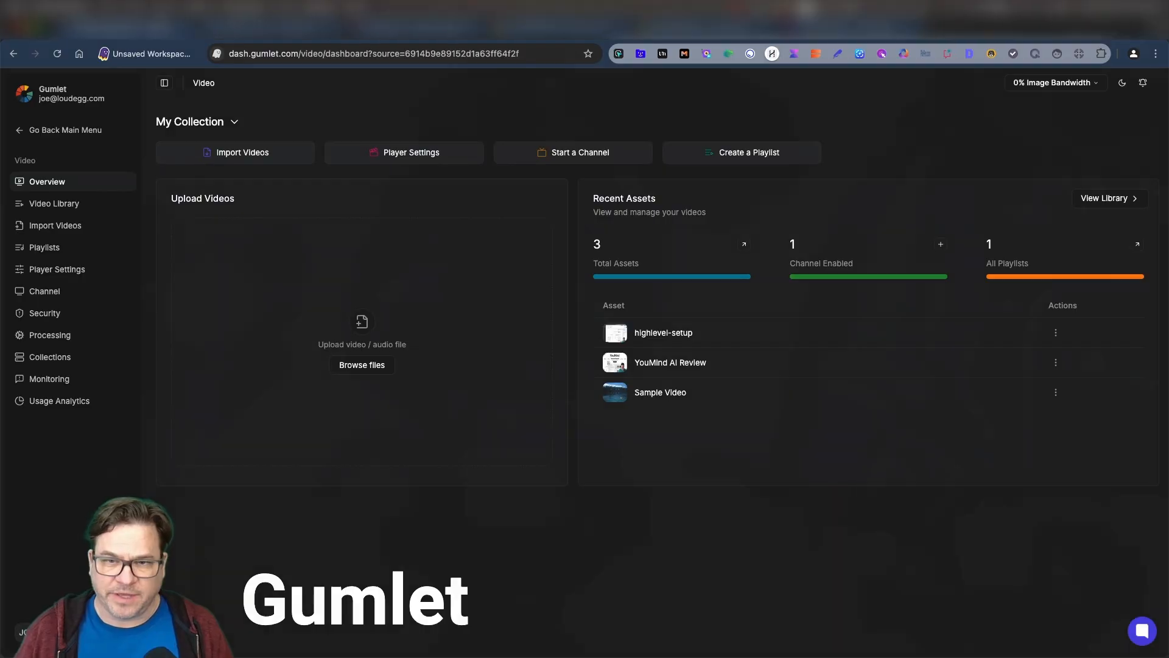
mouse_move(453, 274)
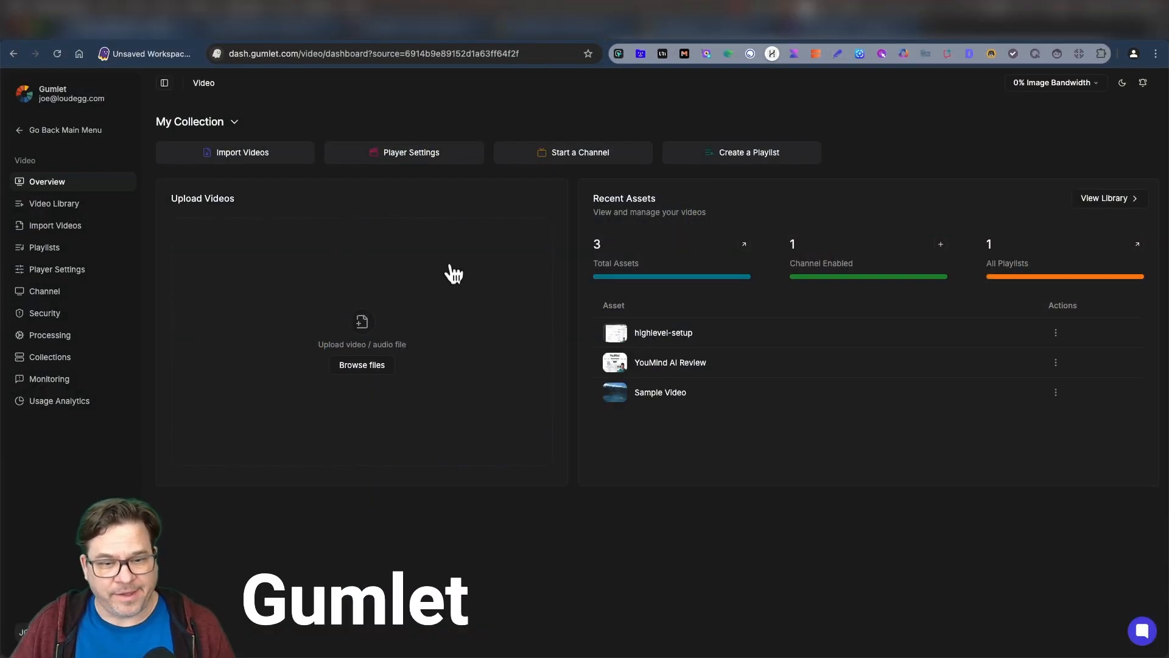
mouse_move(407, 354)
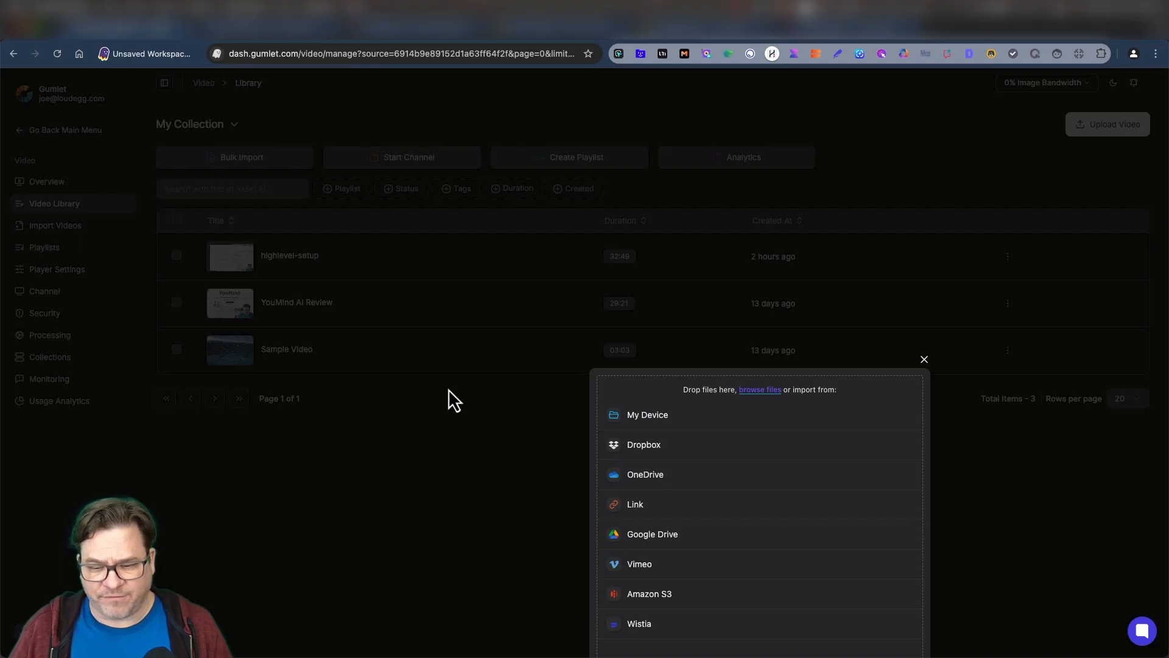
mouse_move(872, 410)
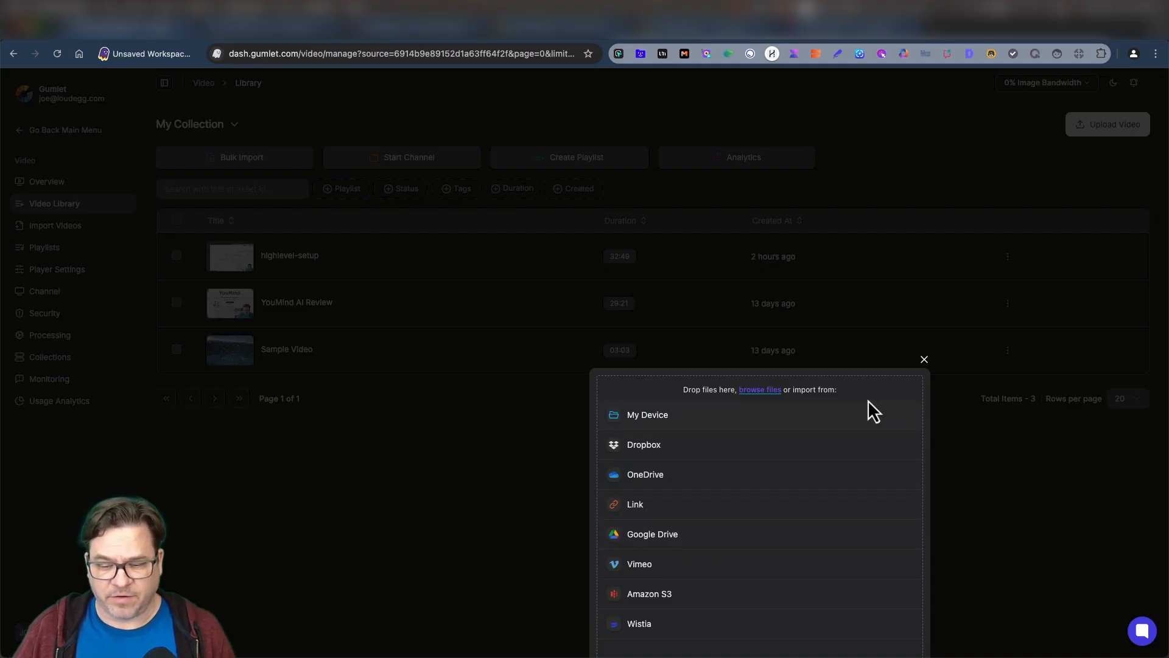
Close the import sources panel to show the video library with three uploaded videos
click(923, 358)
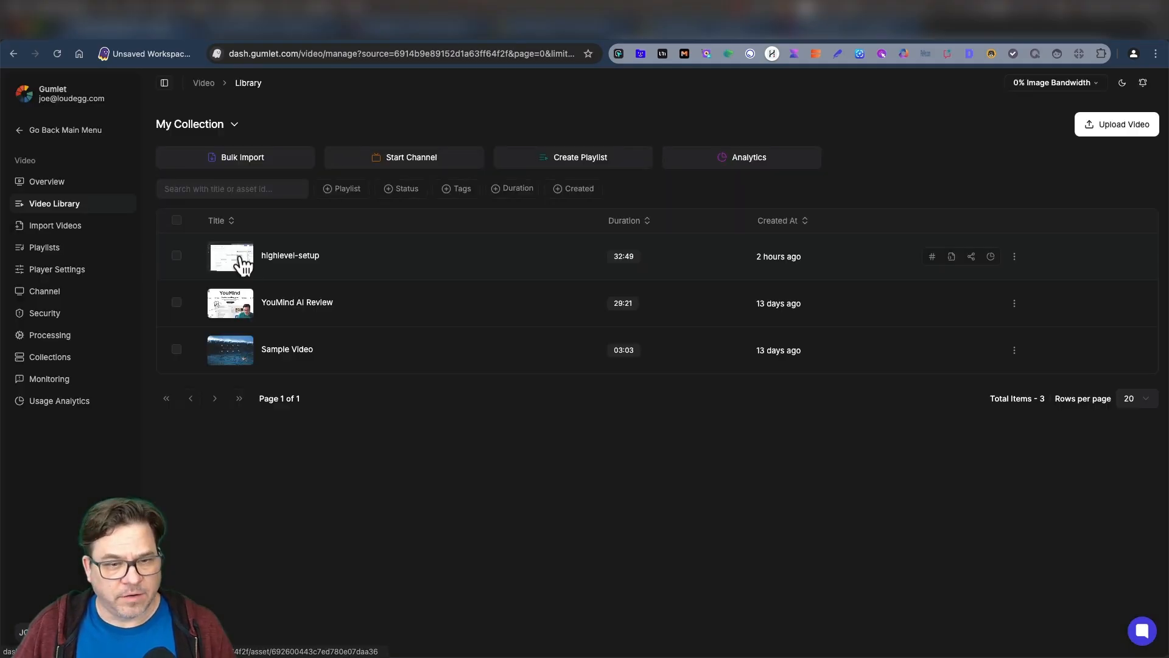
Retitle the highlevel-setup video to 'Highlevel' in its asset settings
click(289, 254)
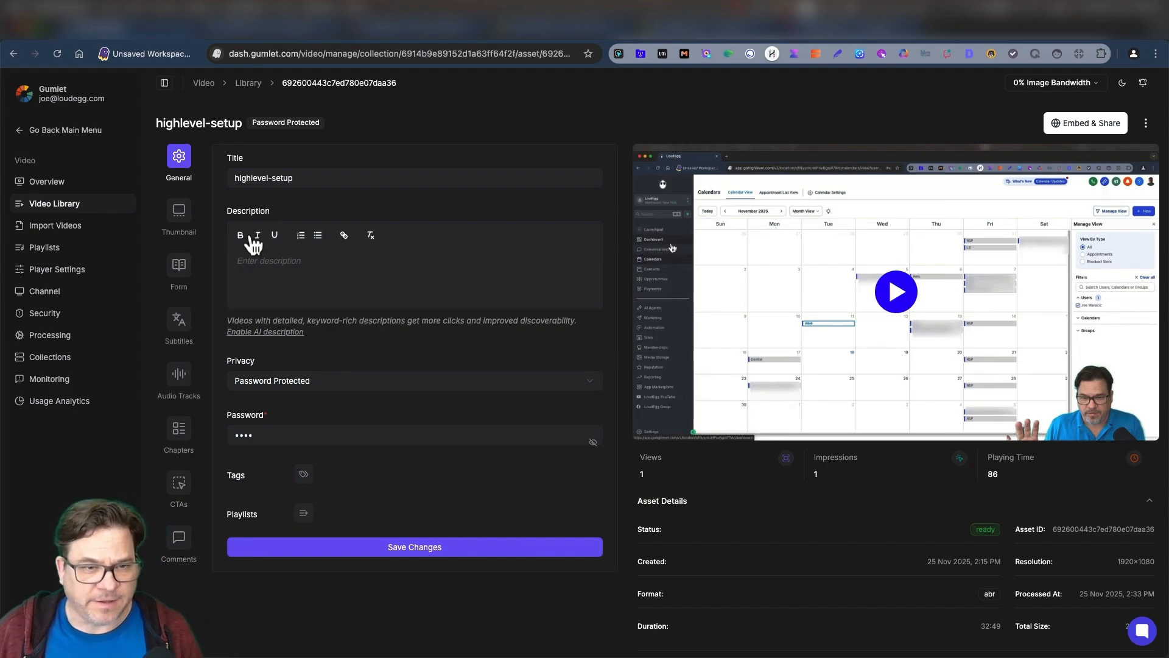
click(268, 178)
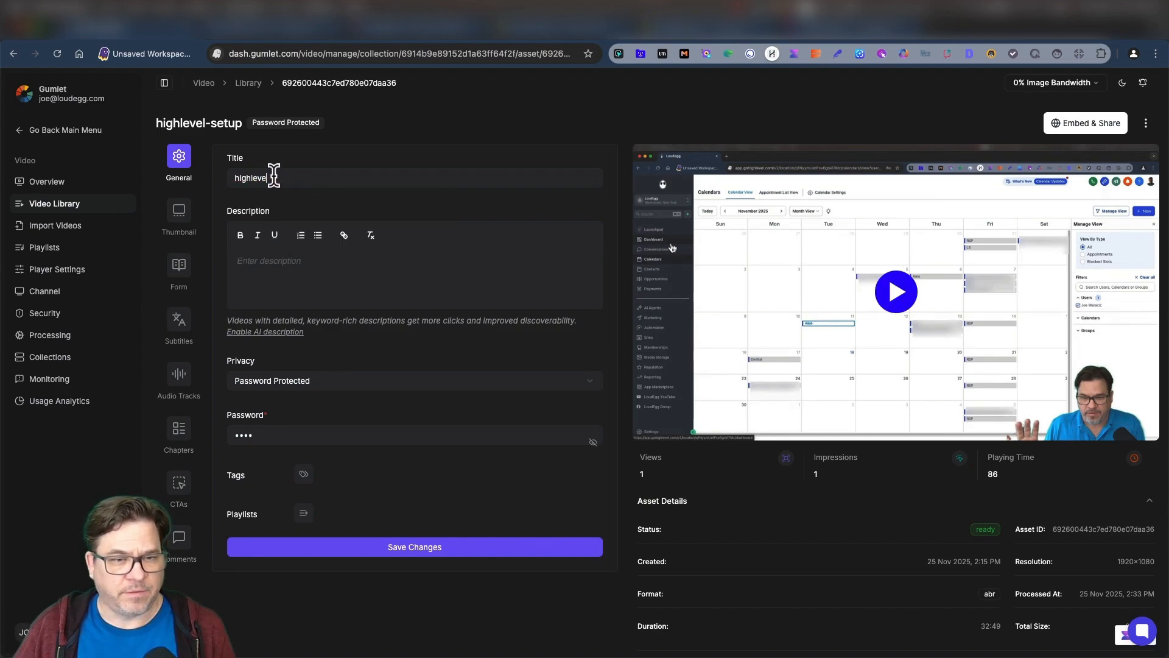
text(Highlevel)
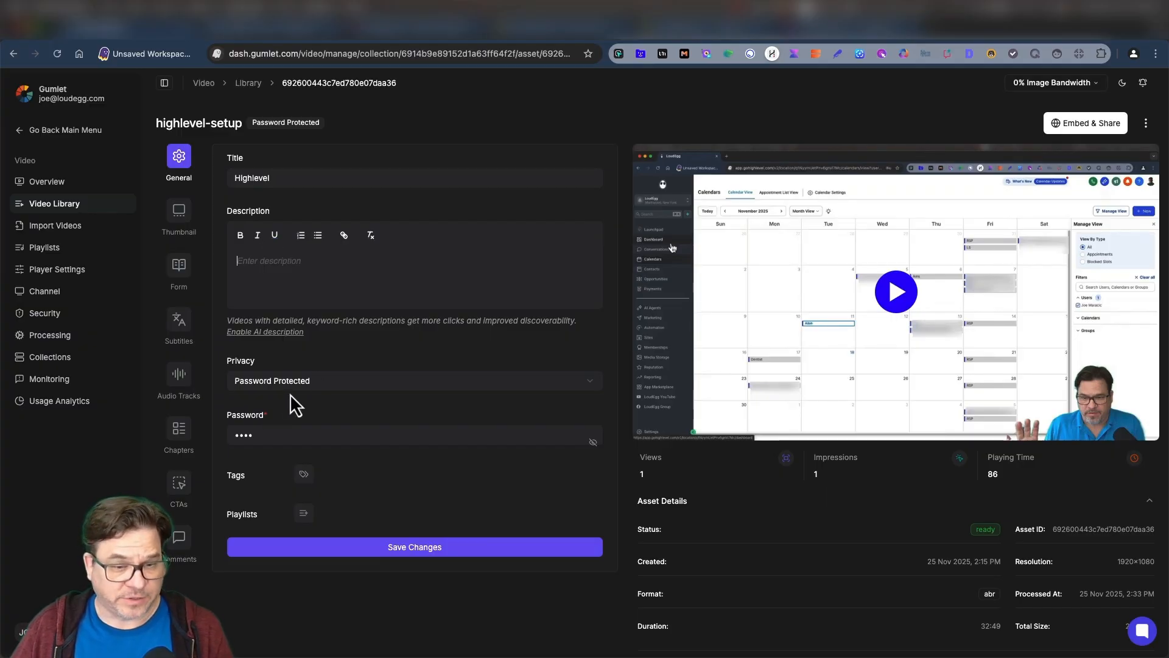
mouse_move(330, 410)
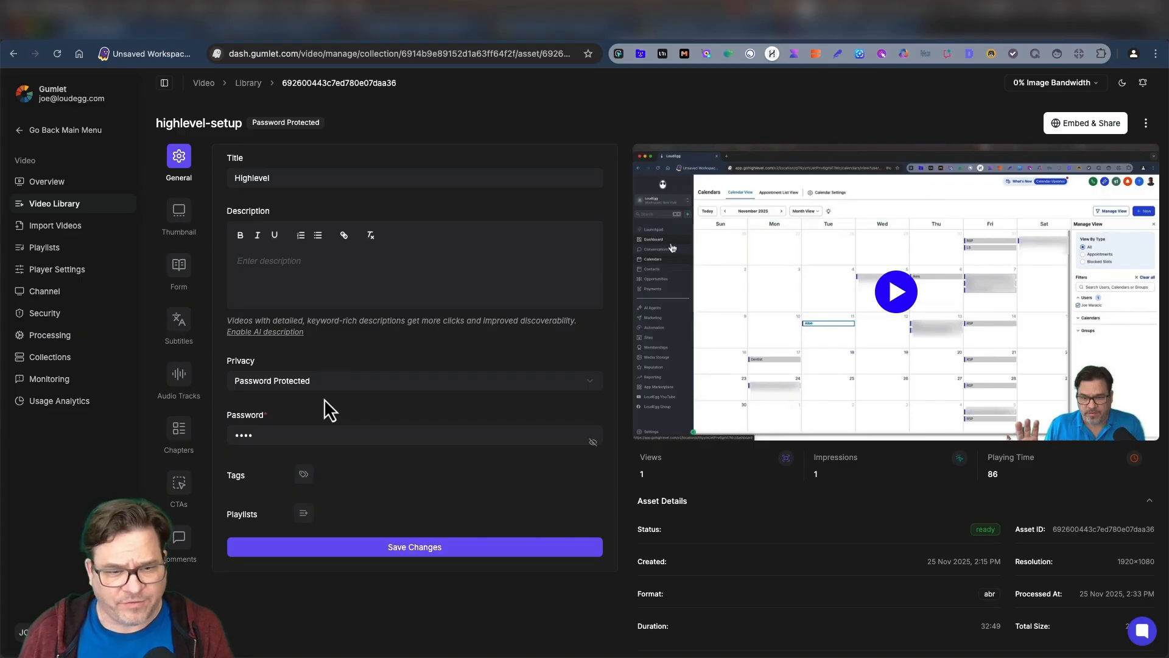
mouse_move(841, 464)
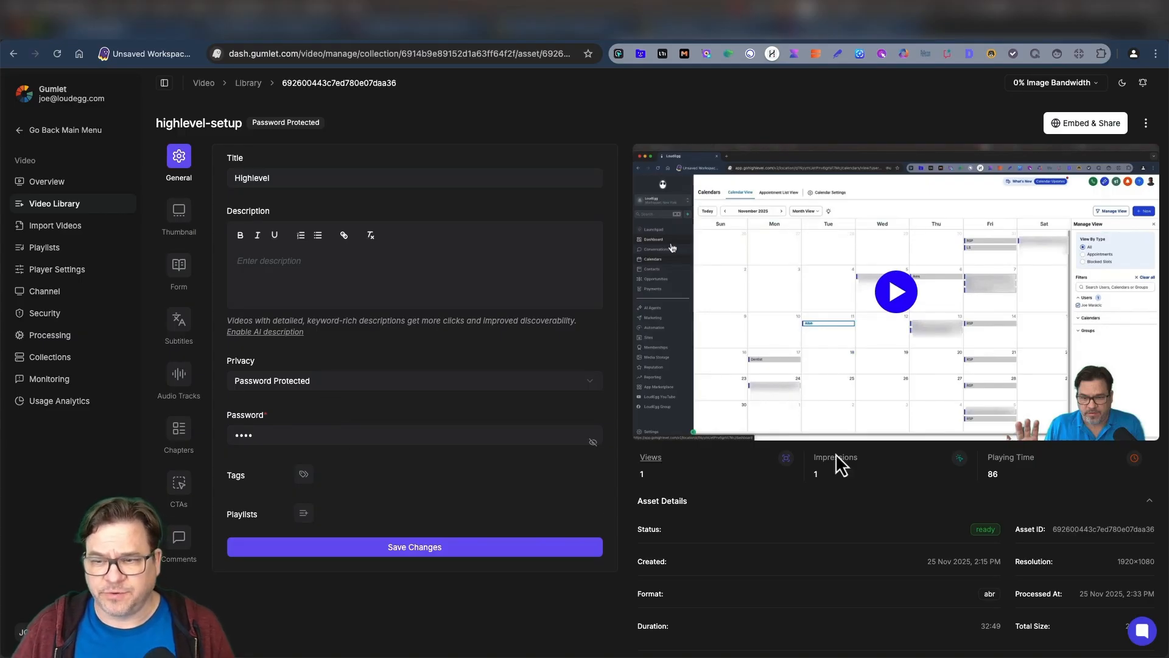
Review the video's thumbnail, form and chapters sections, the chapters list being empty
click(177, 217)
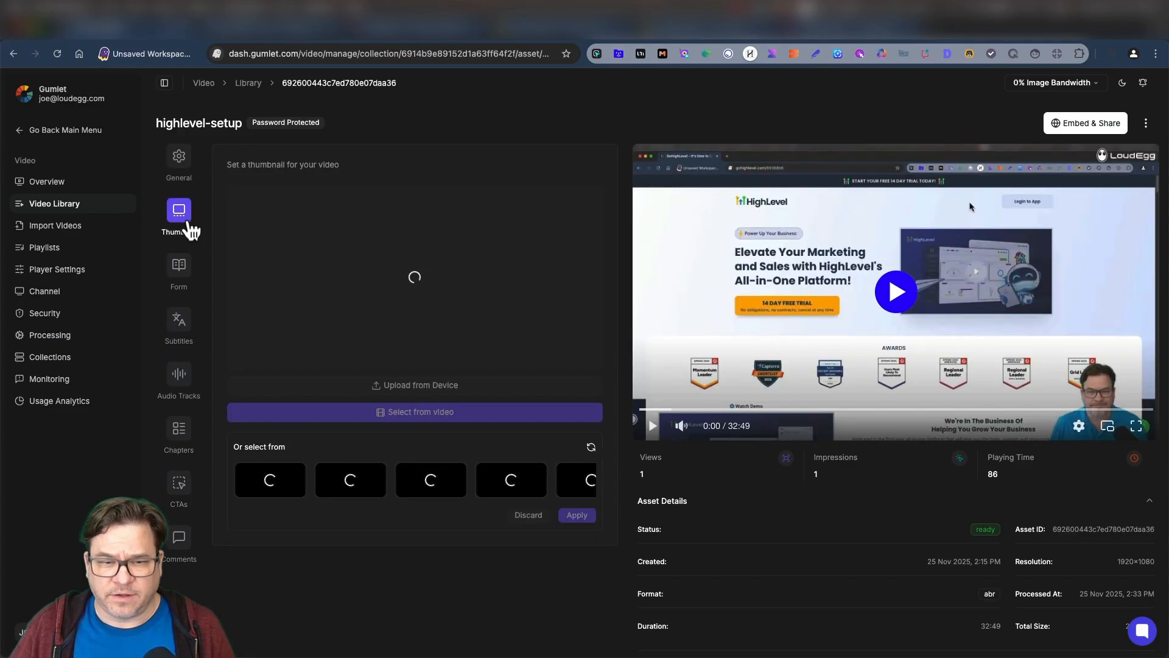
click(177, 270)
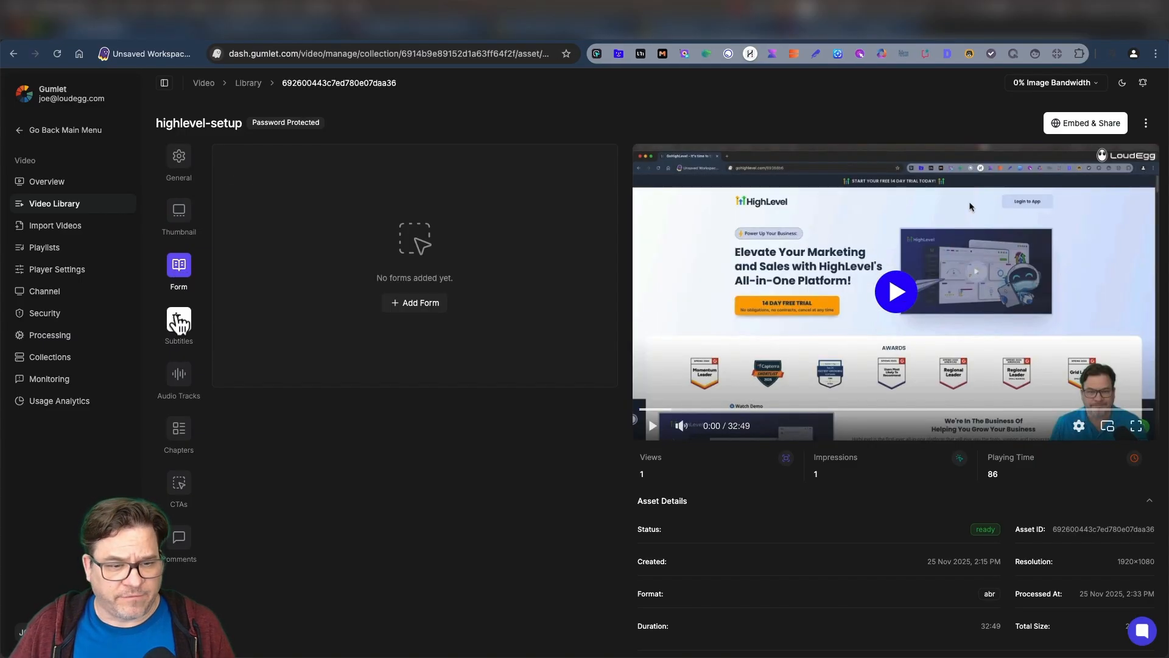
click(178, 431)
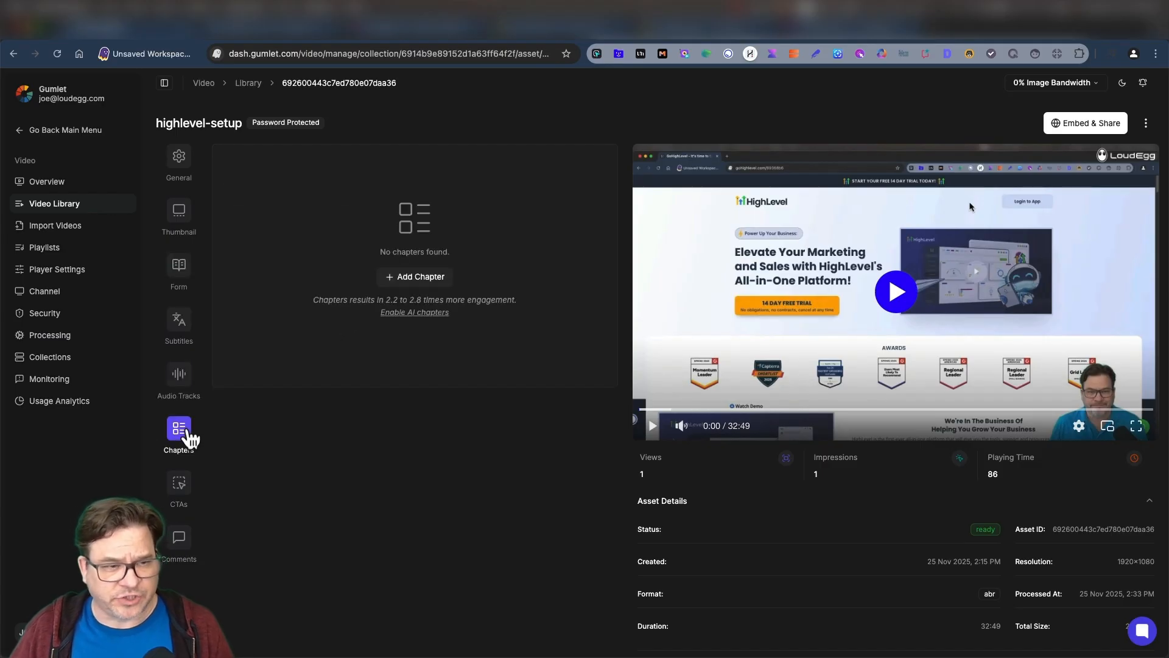
Preview the player briefly and review the general and advanced player settings
click(58, 270)
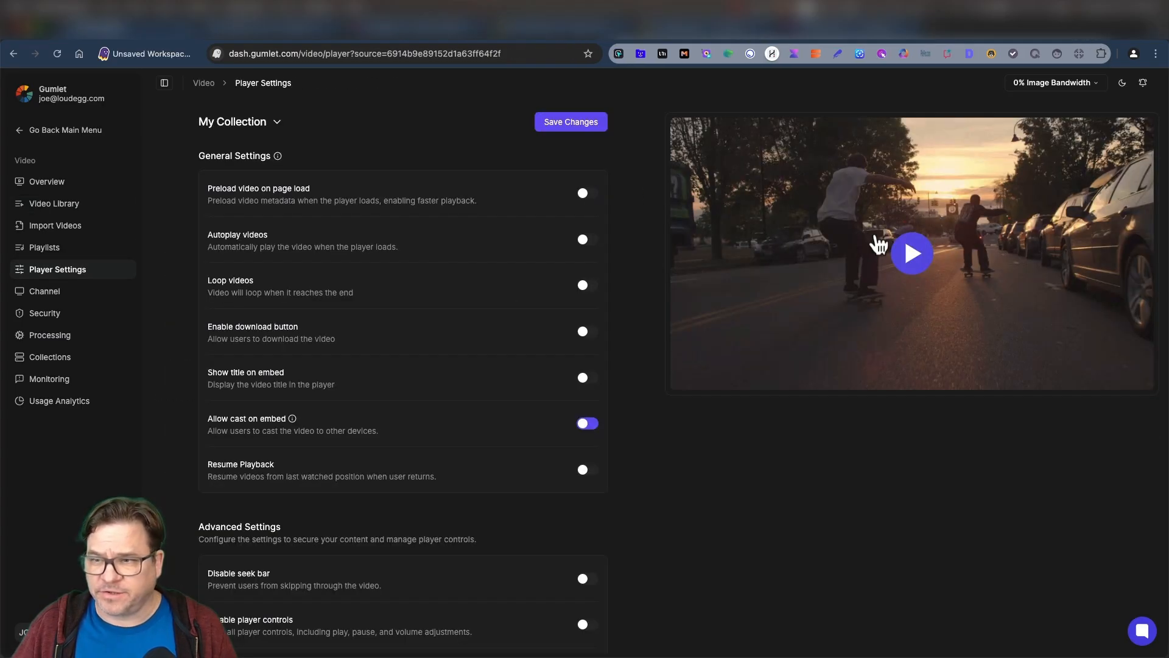
click(911, 253)
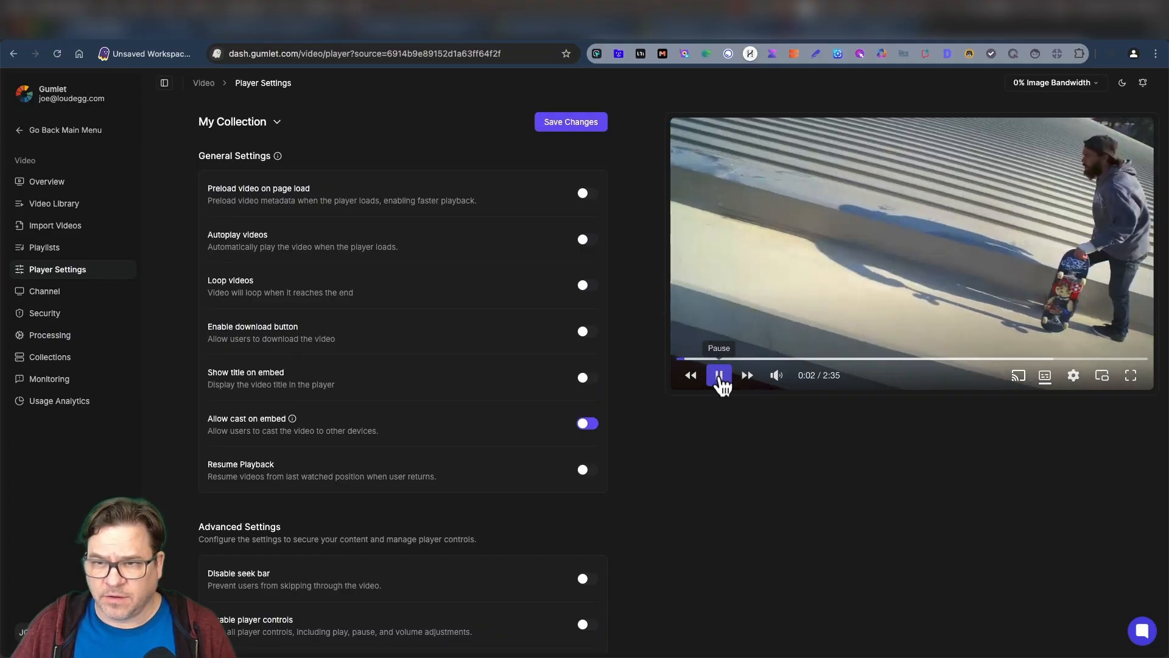
click(718, 375)
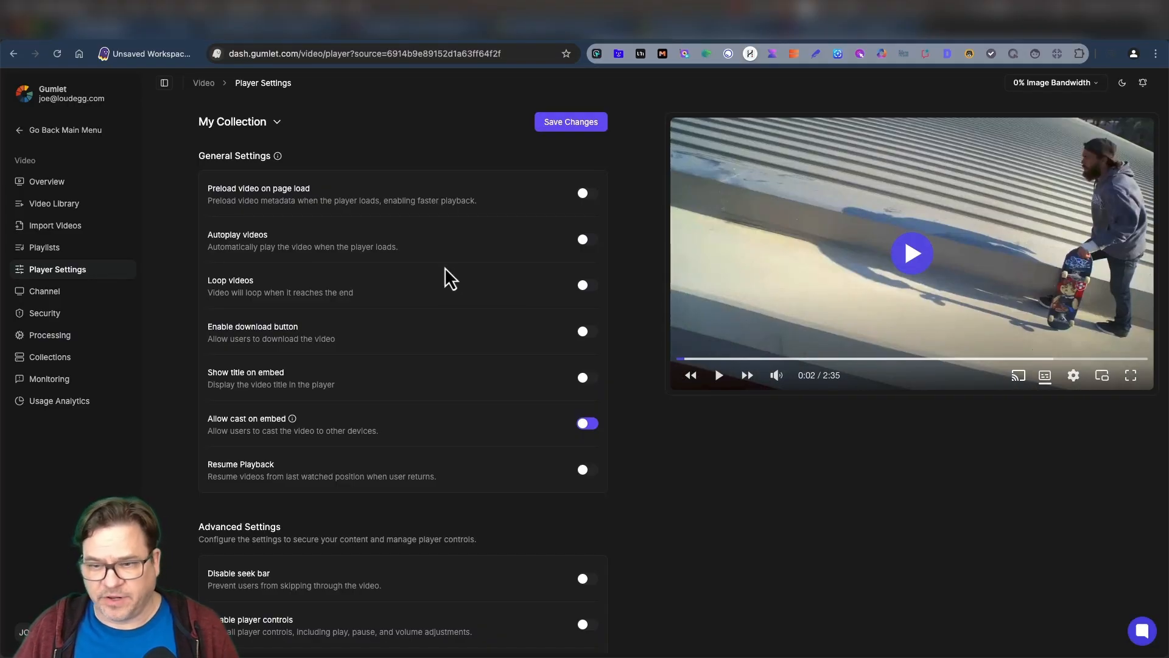
scroll(down, 3)
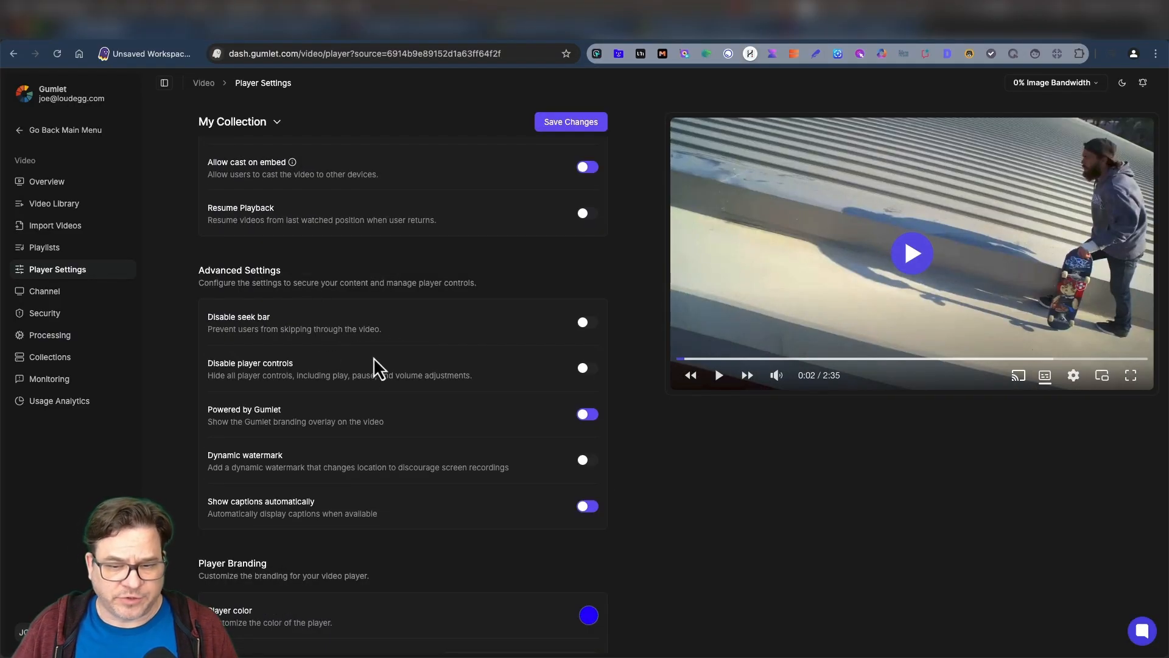
scroll(down, 3)
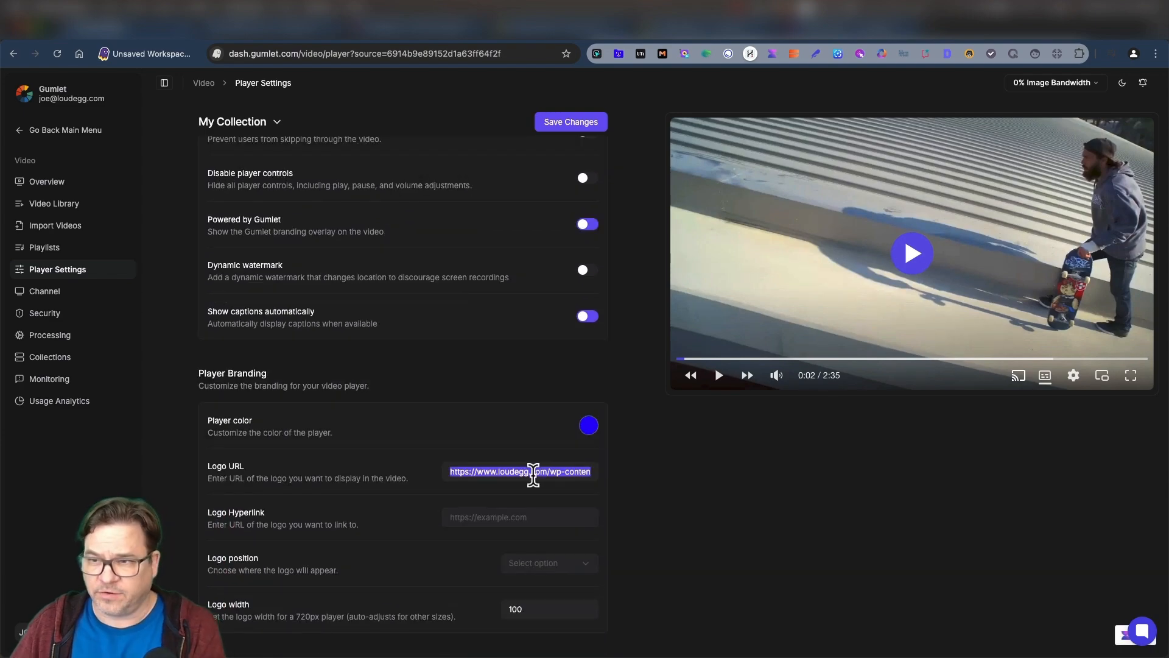
scroll(up, 3)
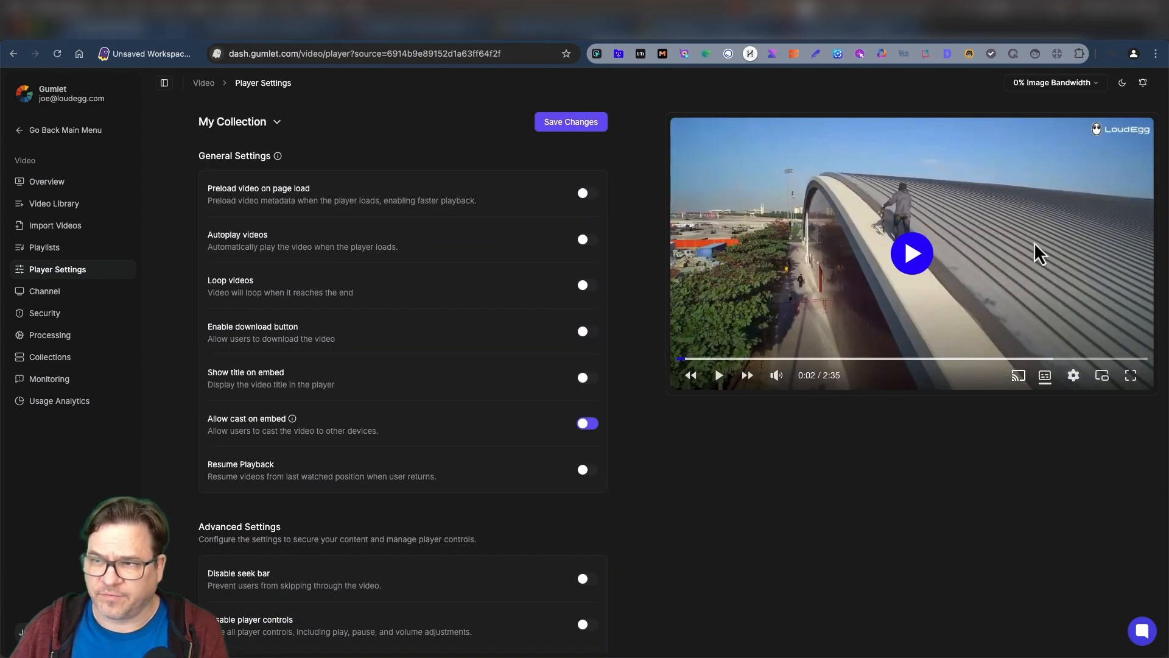
Review the player branding section with the LoudEgg logo URL, then return to the top
scroll(down, 3)
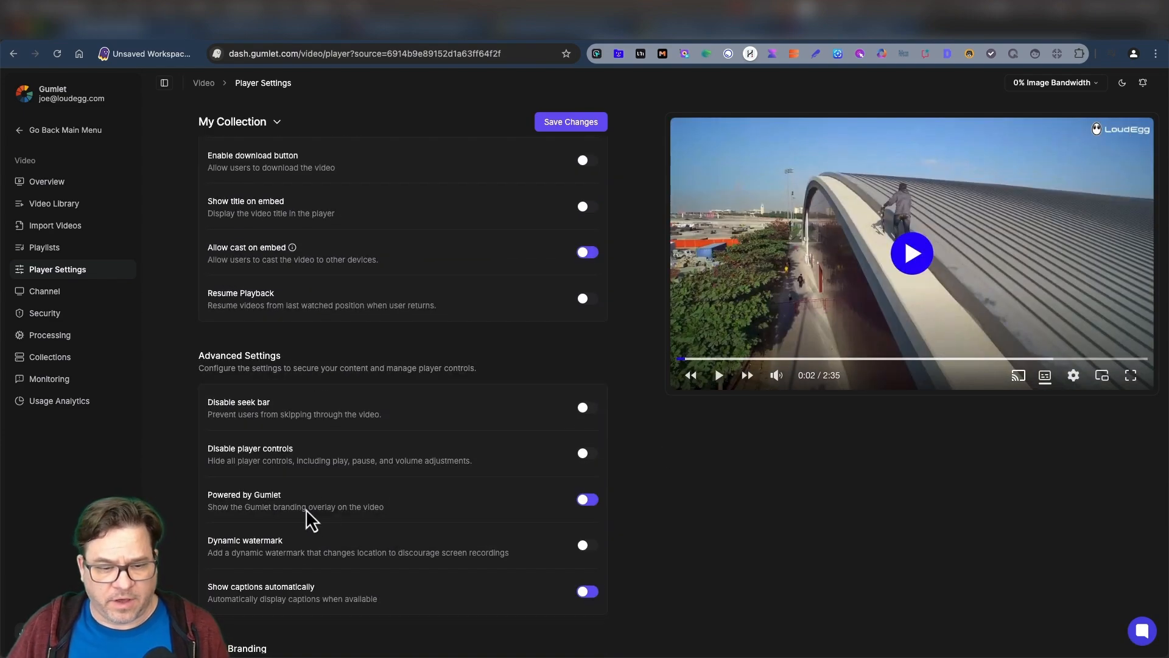
scroll(down, 3)
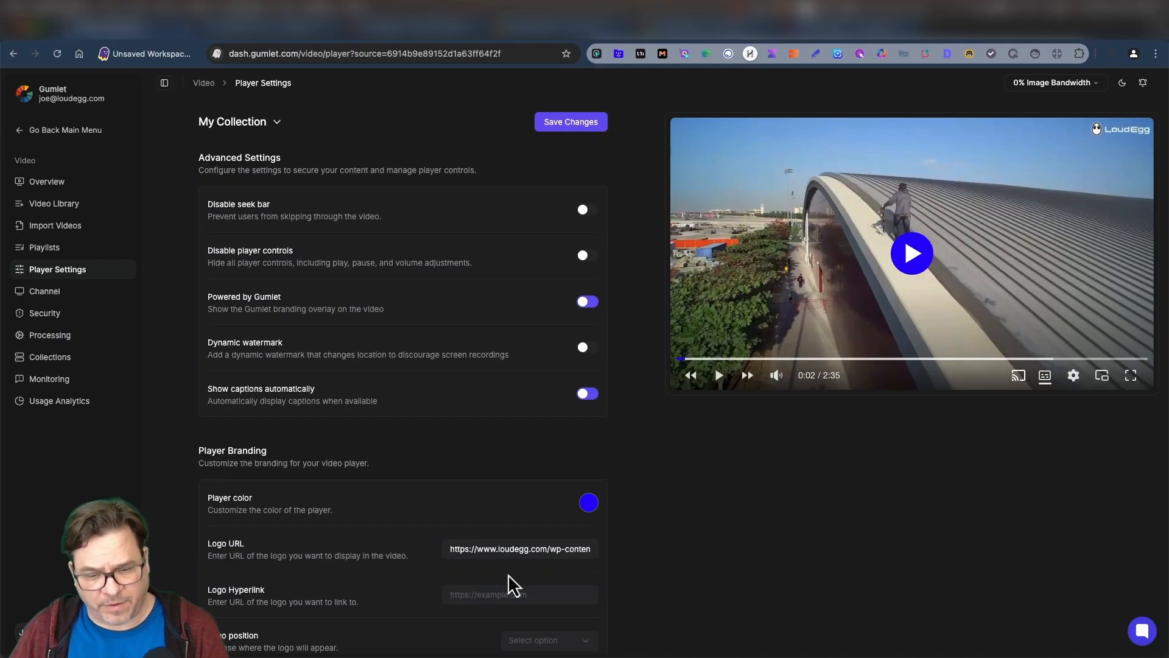
scroll(down, 3)
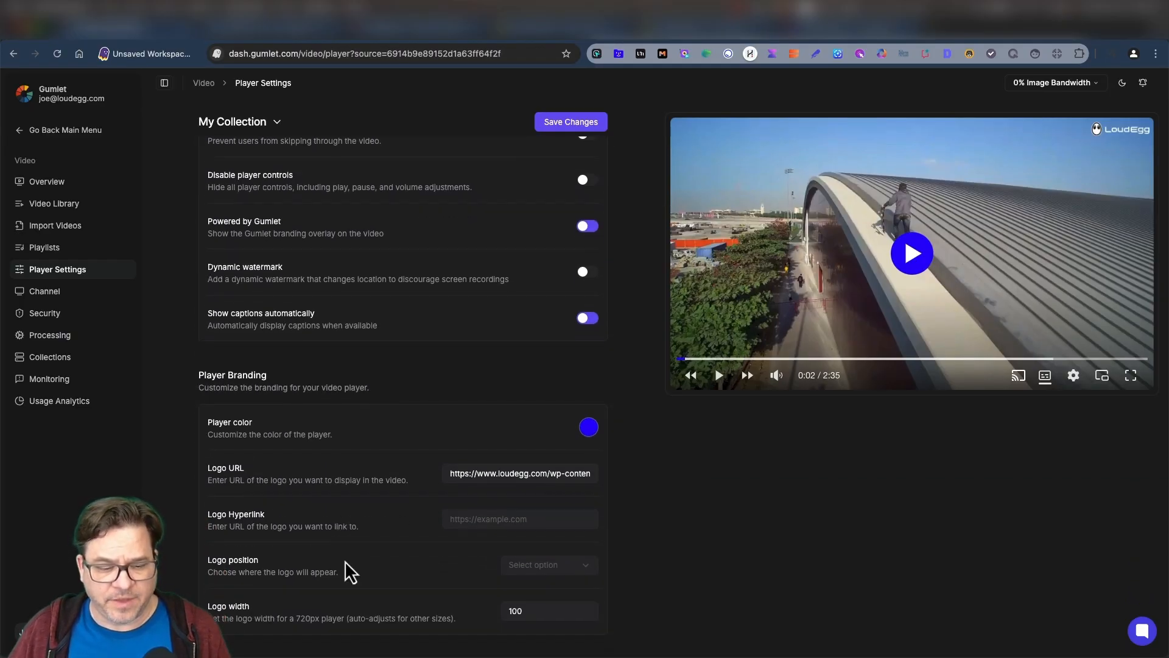
mouse_move(719, 547)
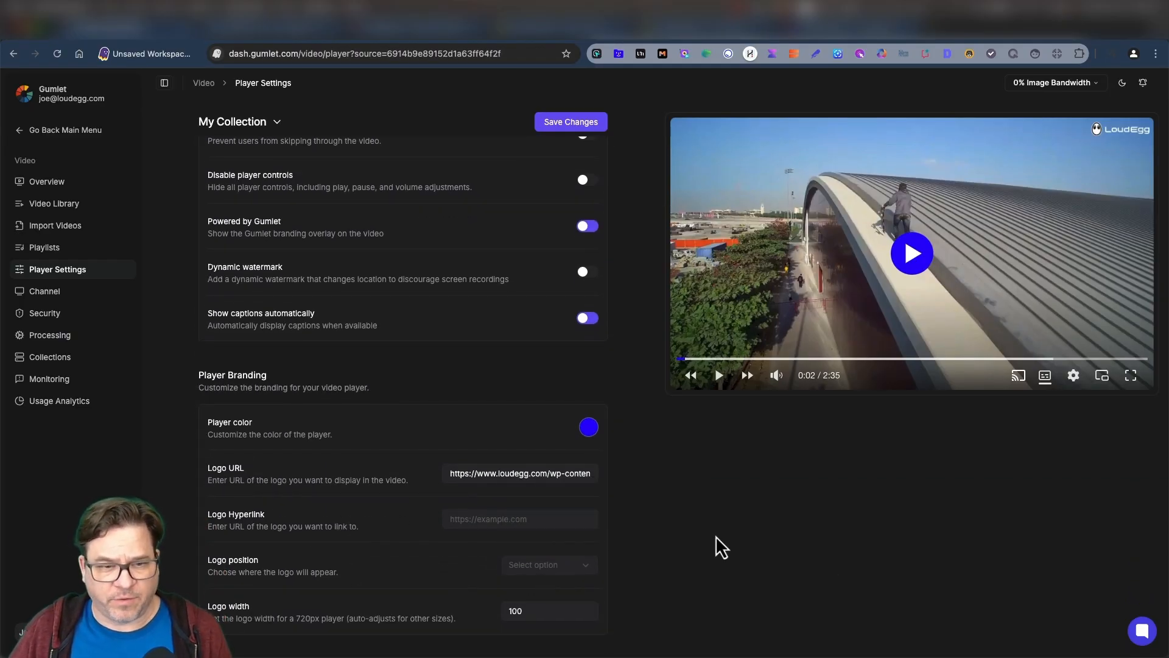
scroll(up, 3)
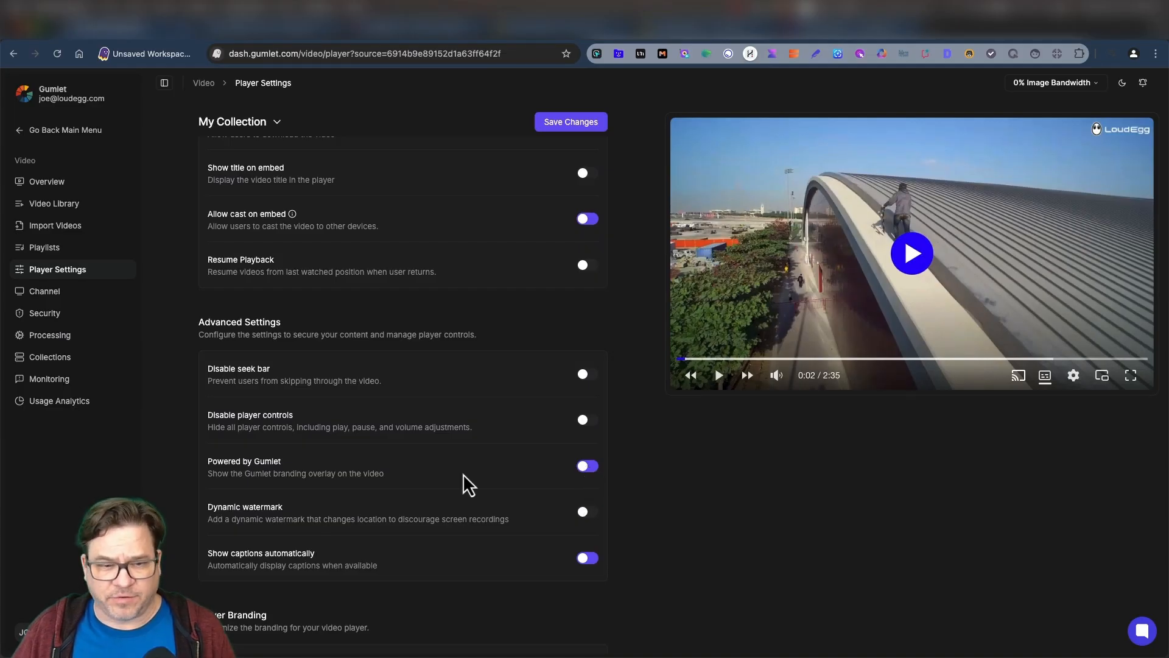
click(587, 416)
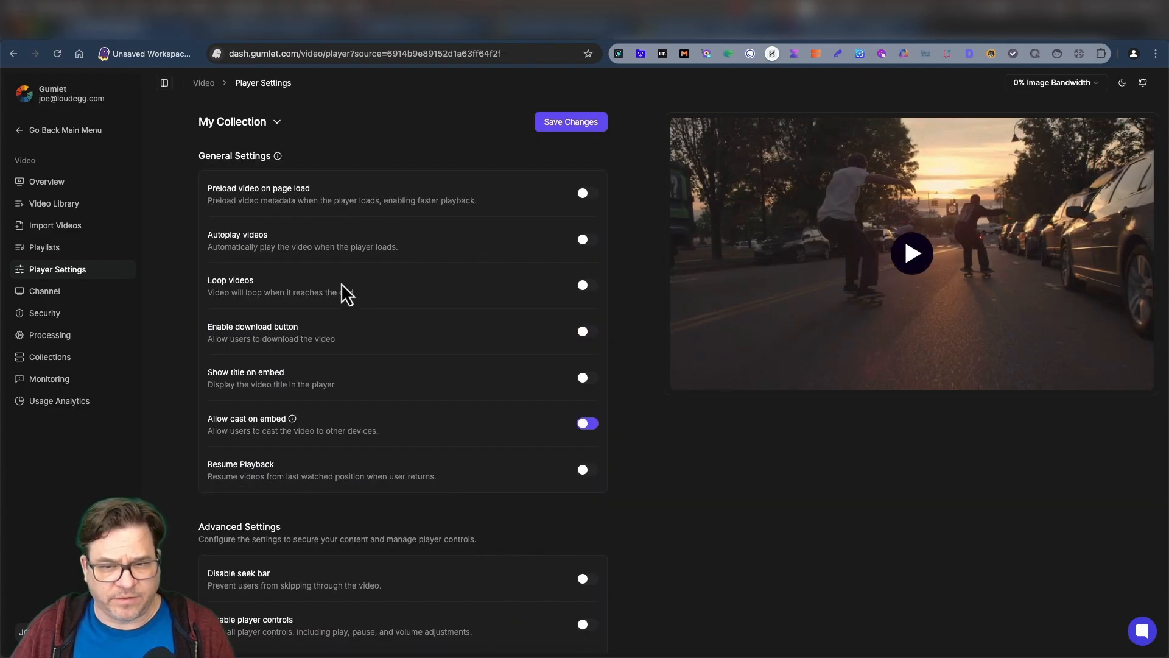
mouse_move(45, 291)
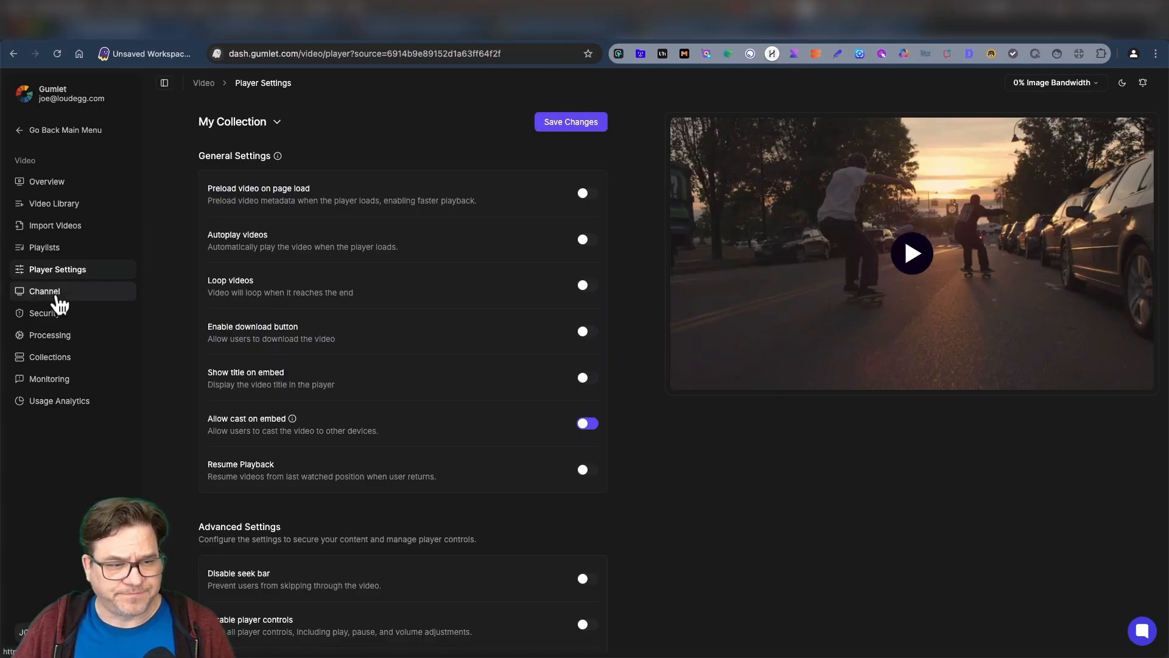
Keep HLS + DASH as the output format in the collection's processing settings
click(48, 335)
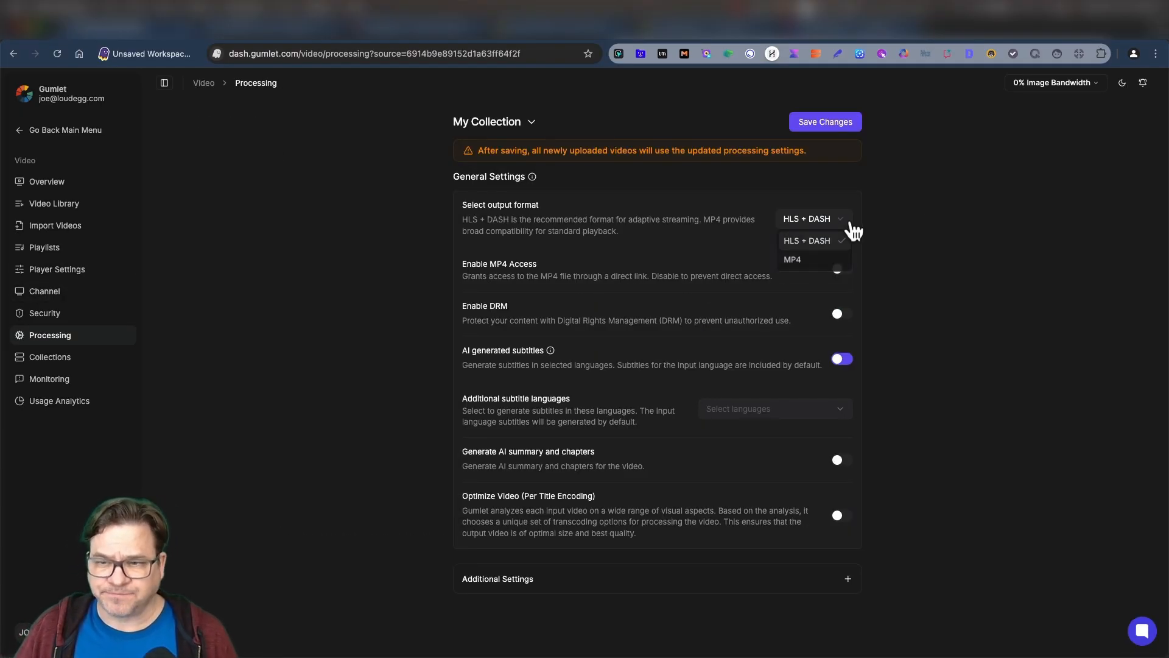
click(805, 240)
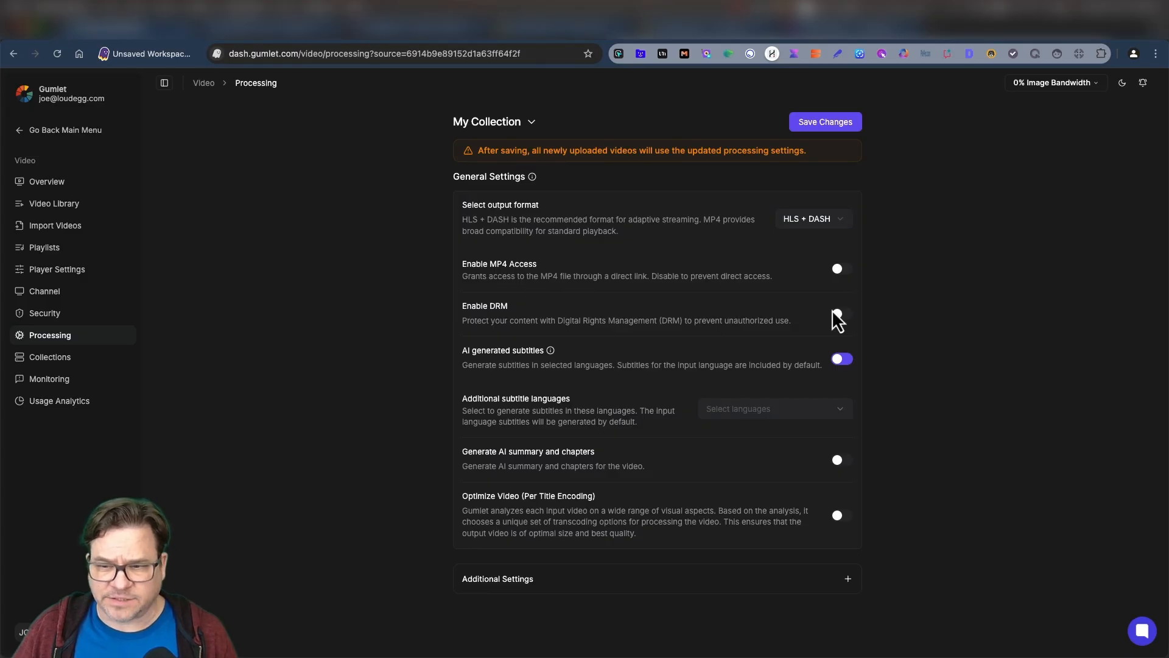
mouse_move(662, 297)
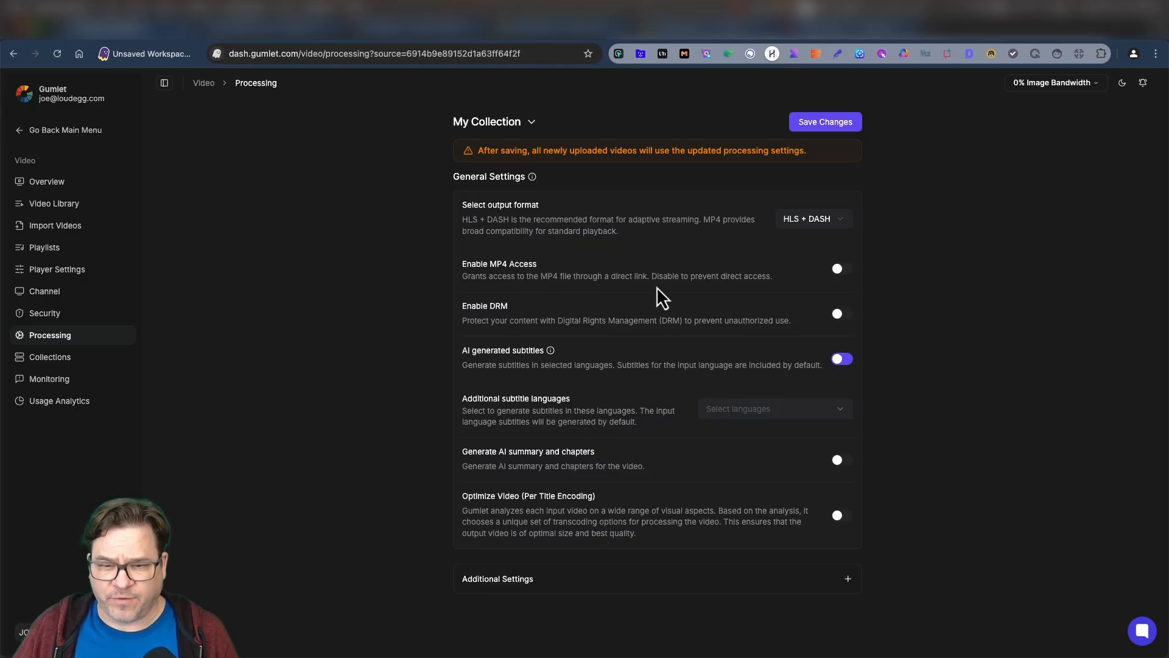
mouse_move(474, 369)
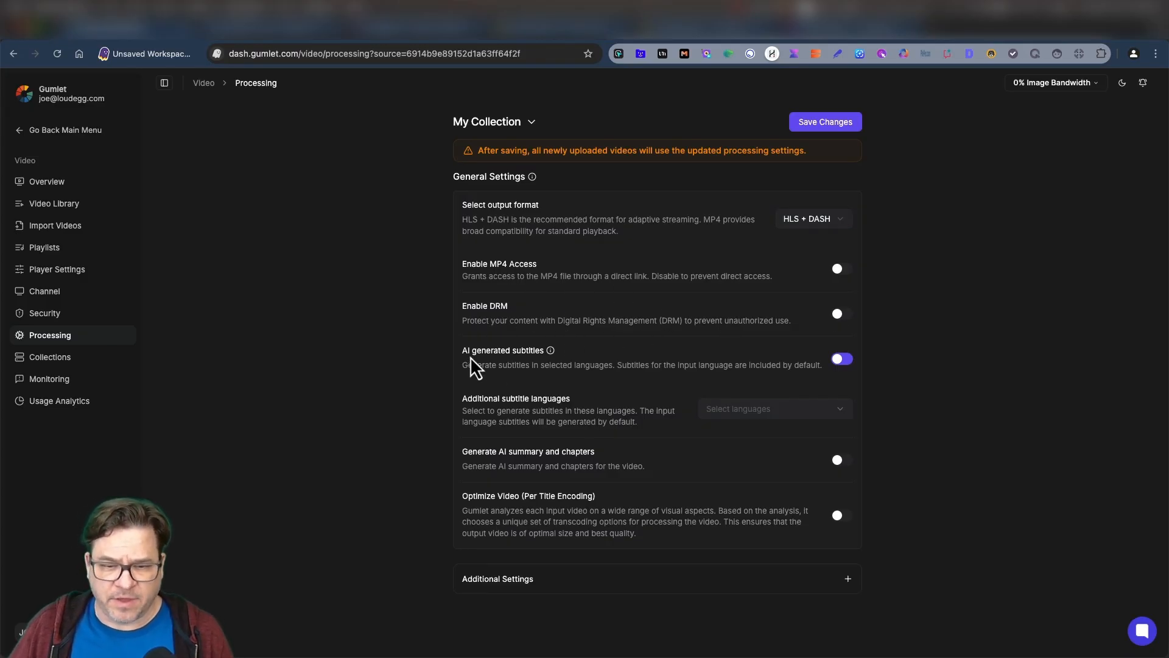
mouse_move(672, 386)
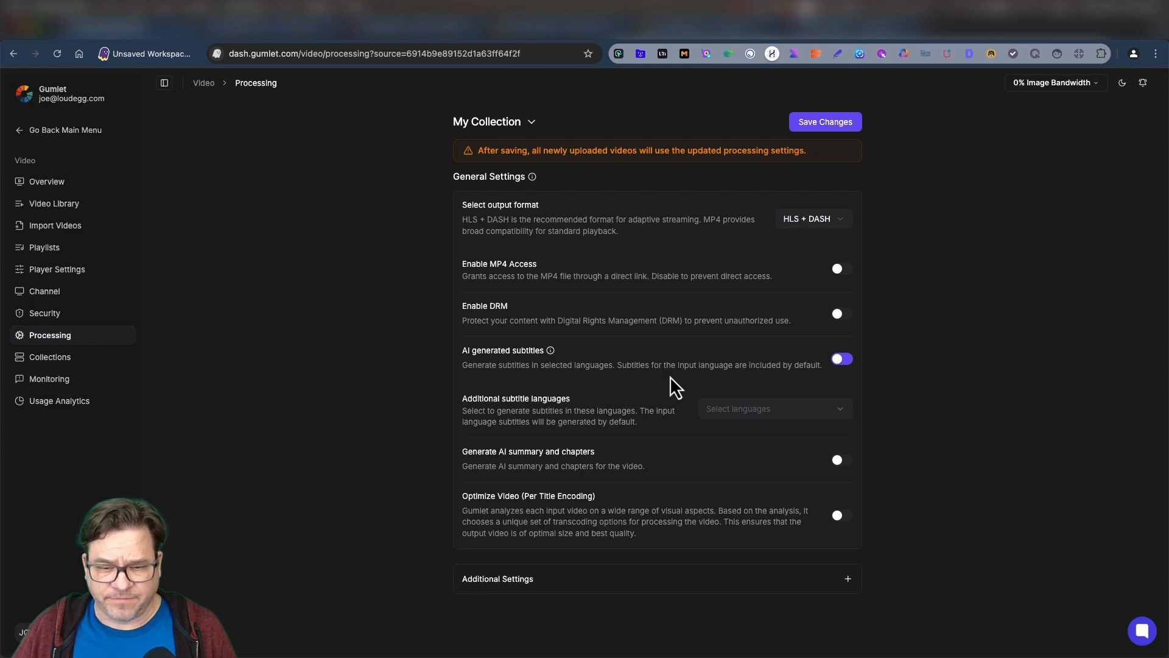
Review the channel settings: channel Joe, LoudEgg playlist, public access and subscribers
click(44, 291)
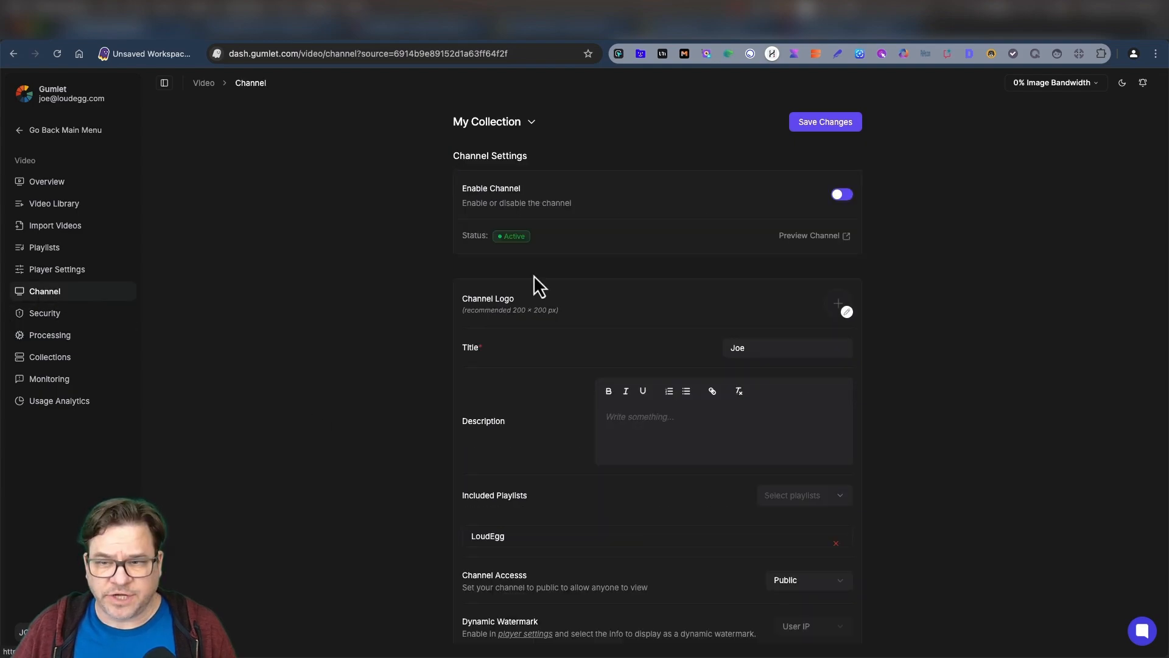
mouse_move(864, 237)
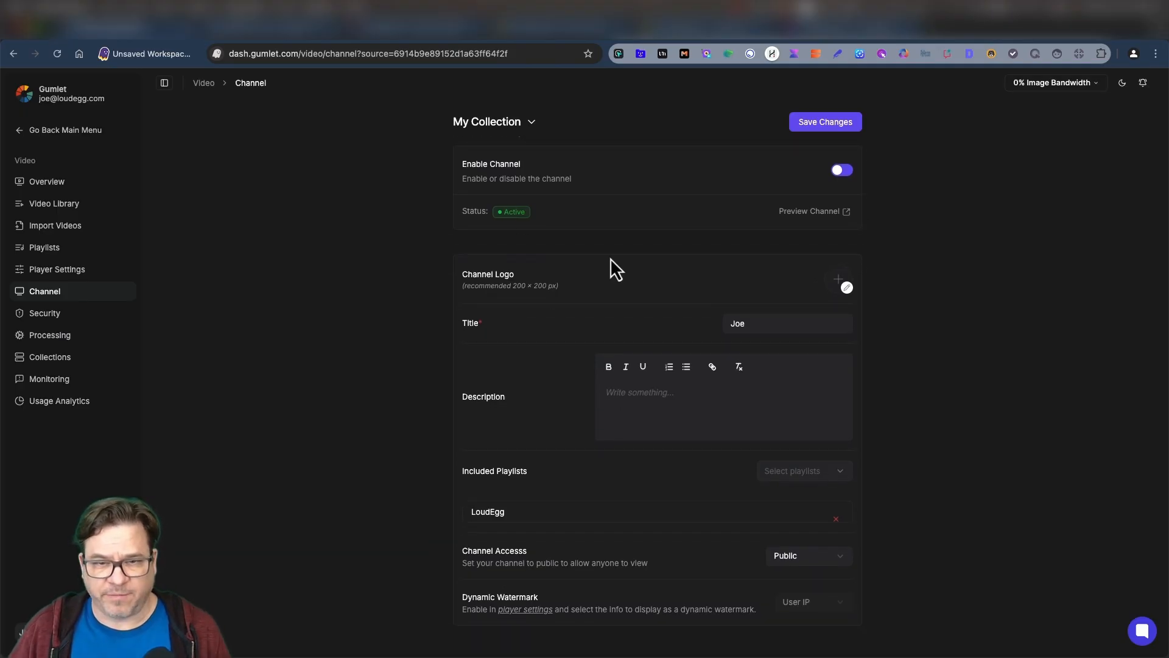
scroll(down, 3)
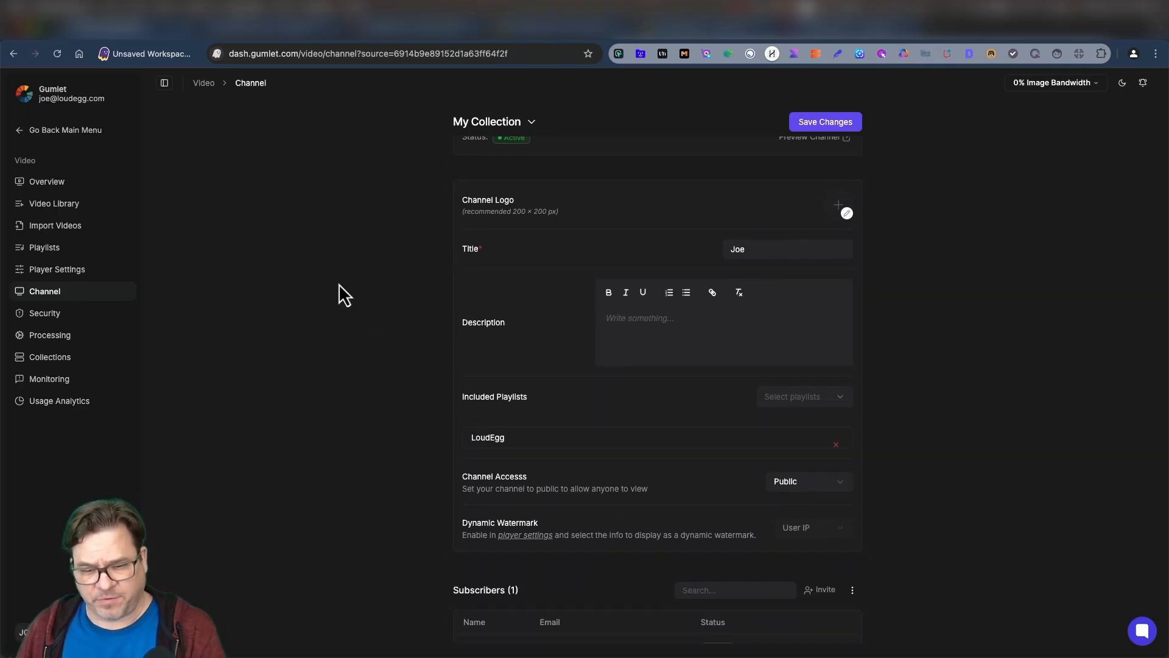
Review the highlevel-setup video's embed options and share, thumbnail, HLS URLs, then close sharing
click(52, 204)
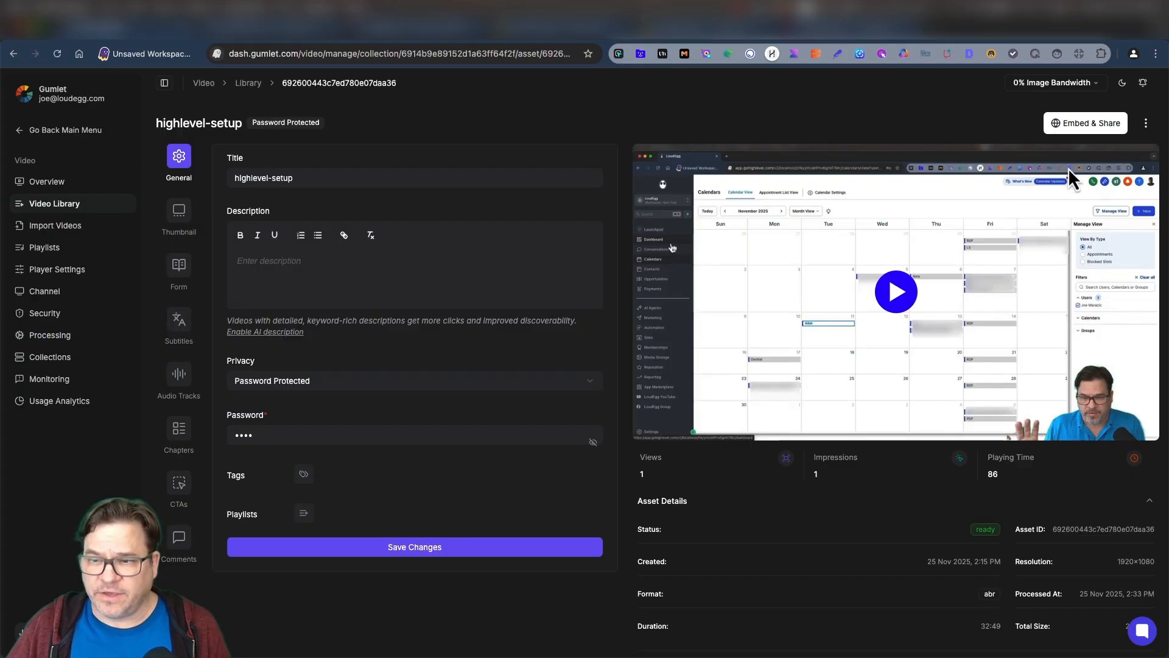
click(1085, 123)
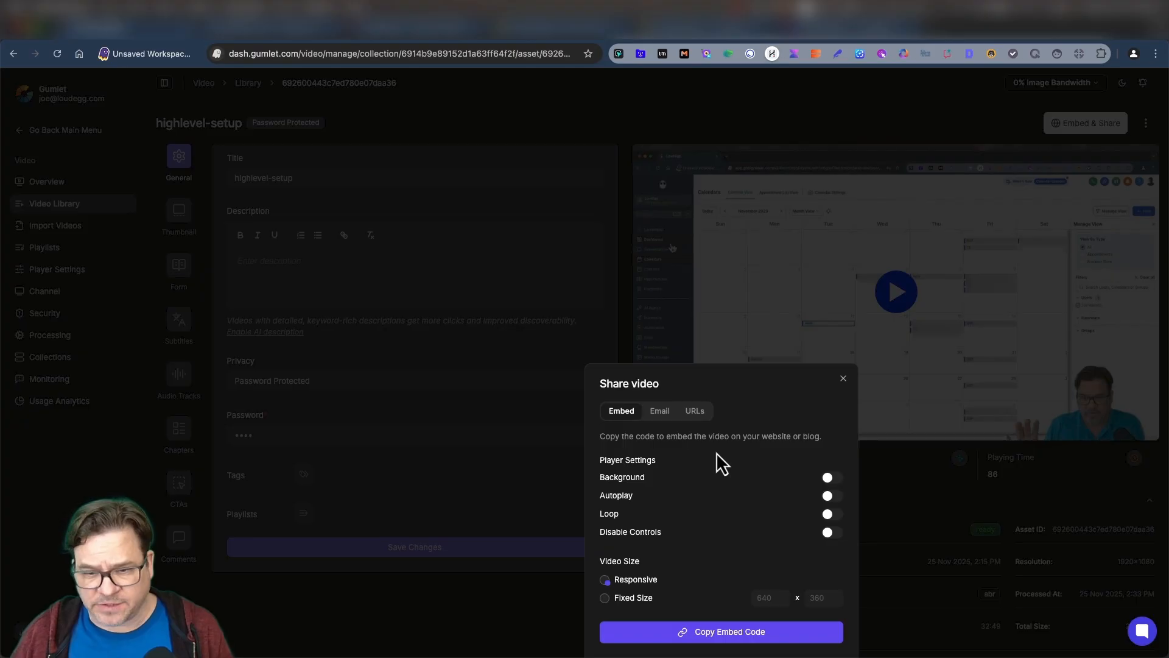
click(693, 411)
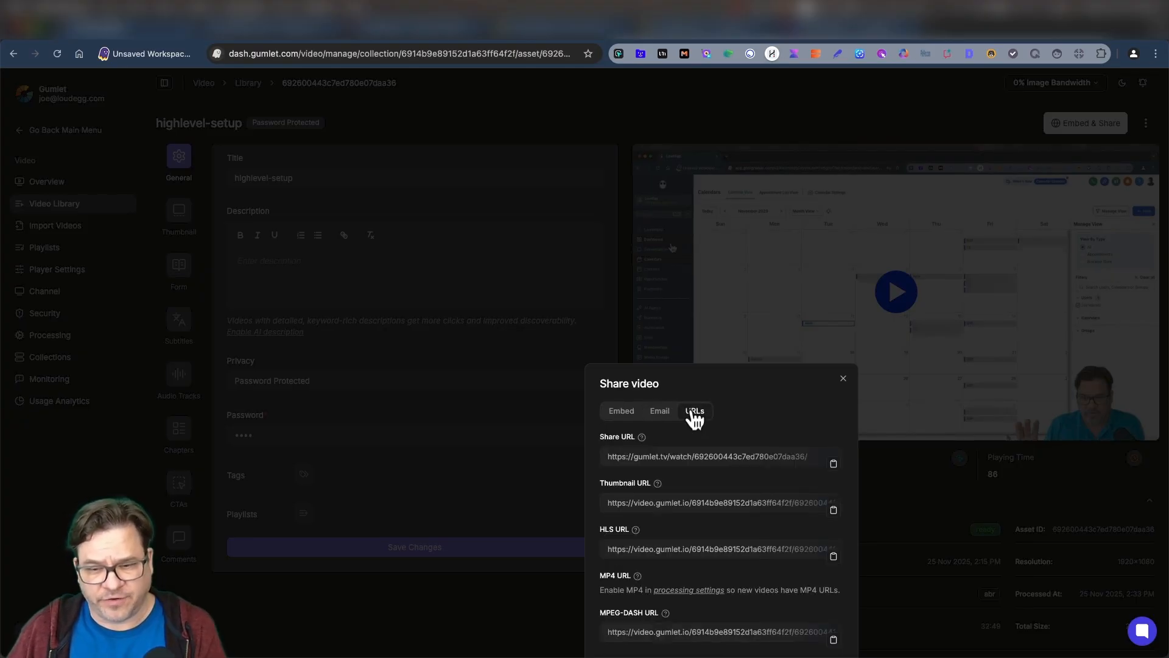
mouse_move(847, 382)
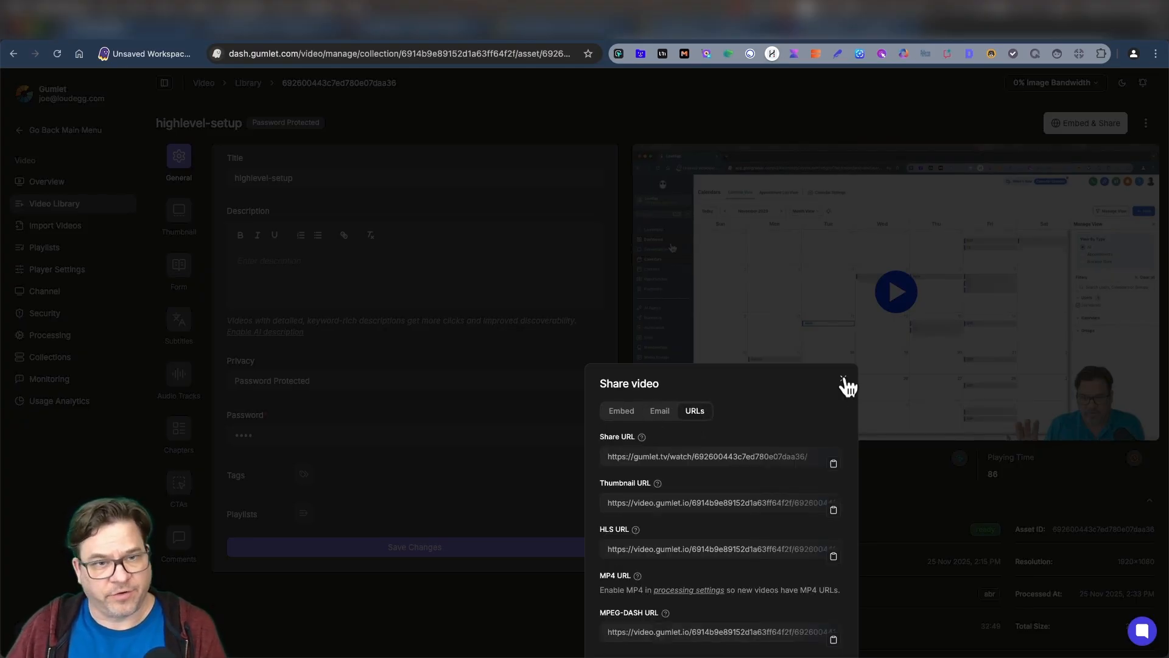
click(845, 380)
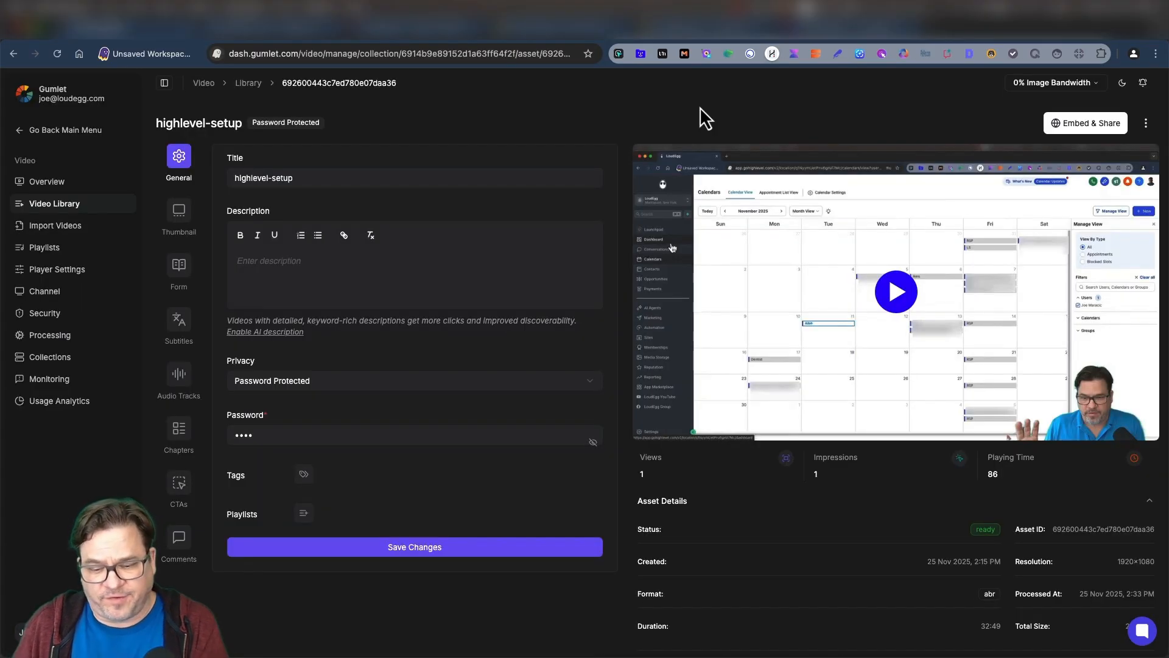